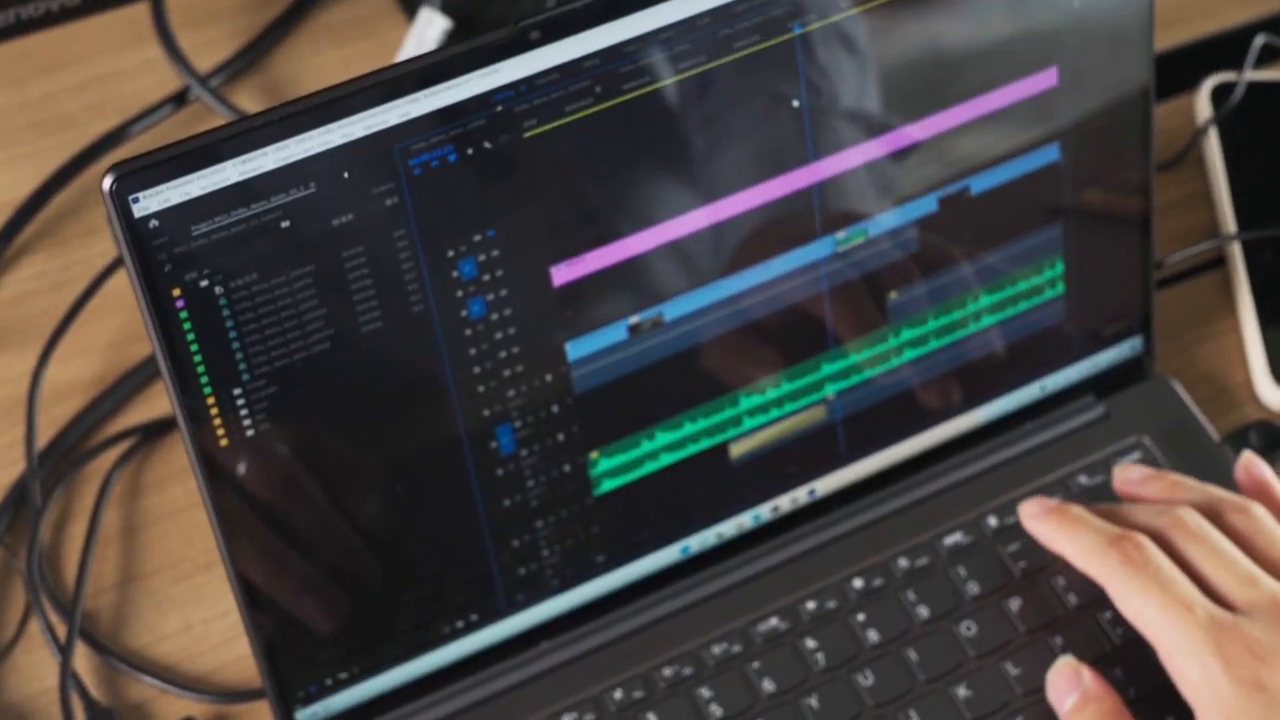
Review the Video tab's basic settings: 3840×2160, 59.94 fps, progressive field order
{"action": "left_click", "coordinate": [16, 31]}
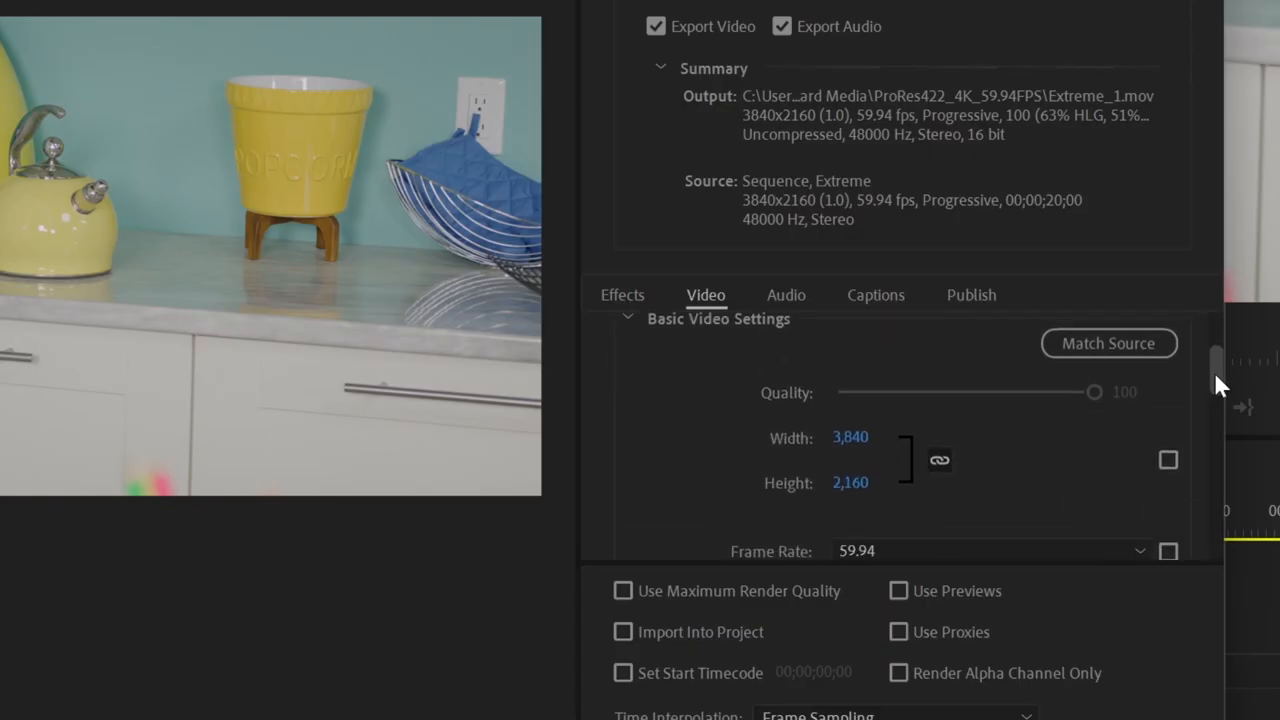
{"action": "scroll", "scroll_direction": "down", "scroll_amount": 3}
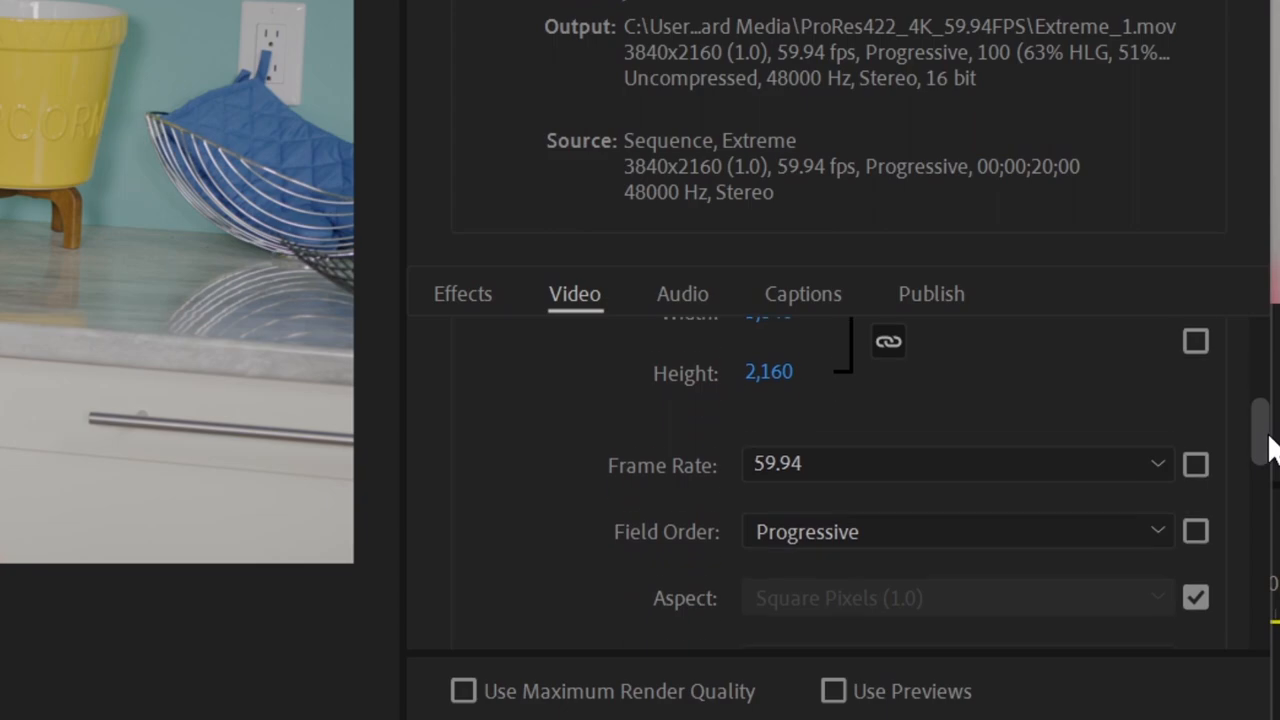